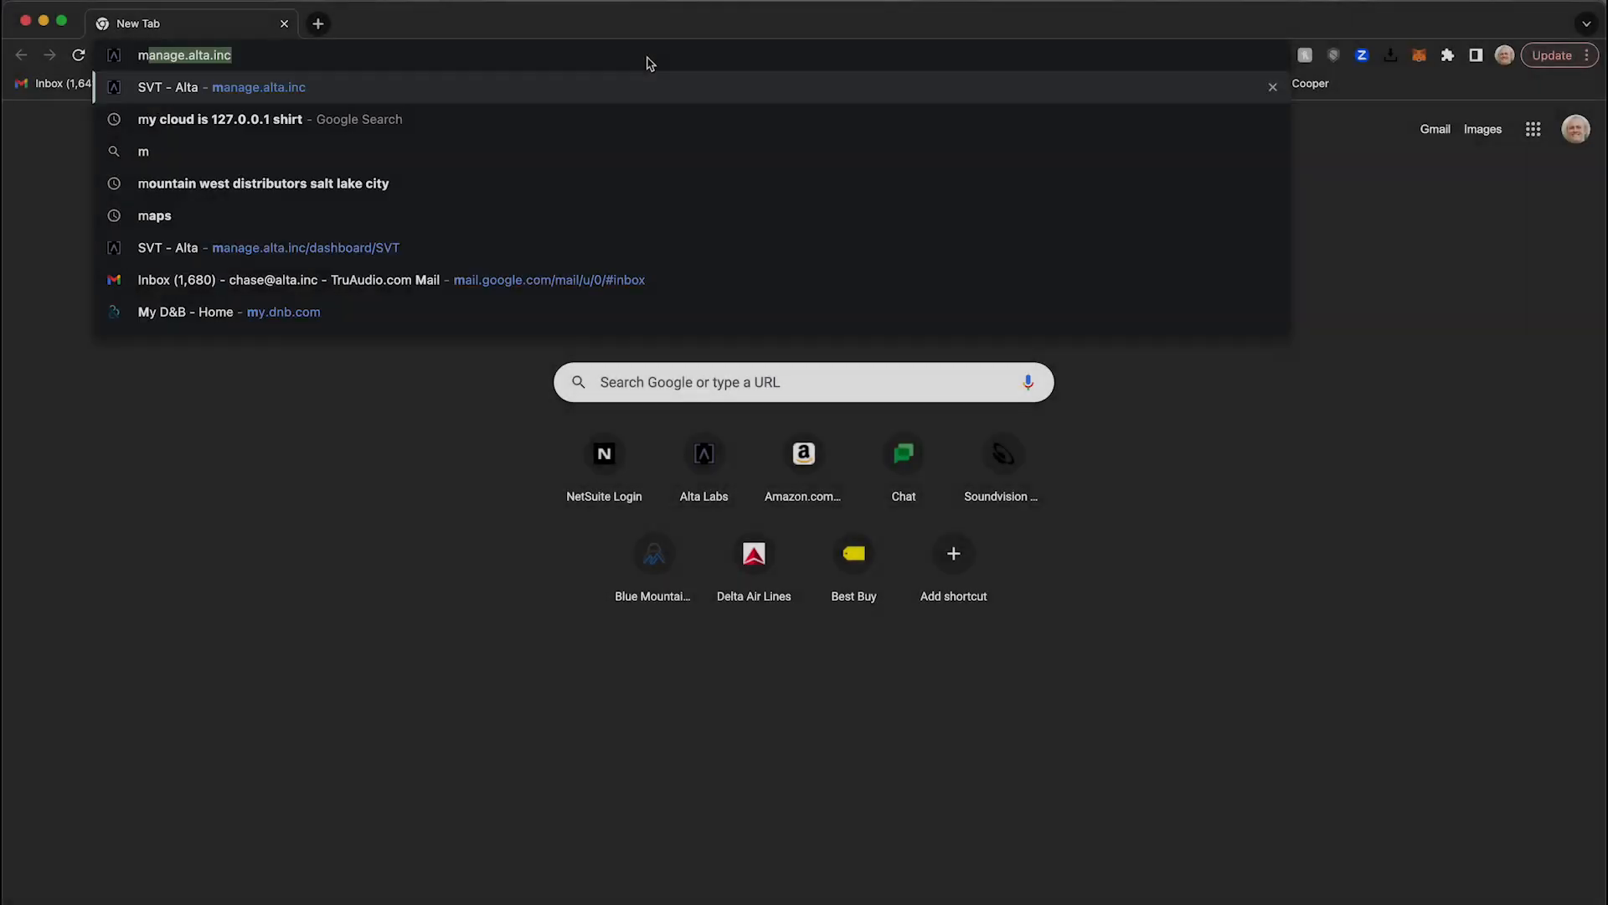
From the SVT dashboard site list, go to the Site manager showing all 20 sites.
click(258, 87)
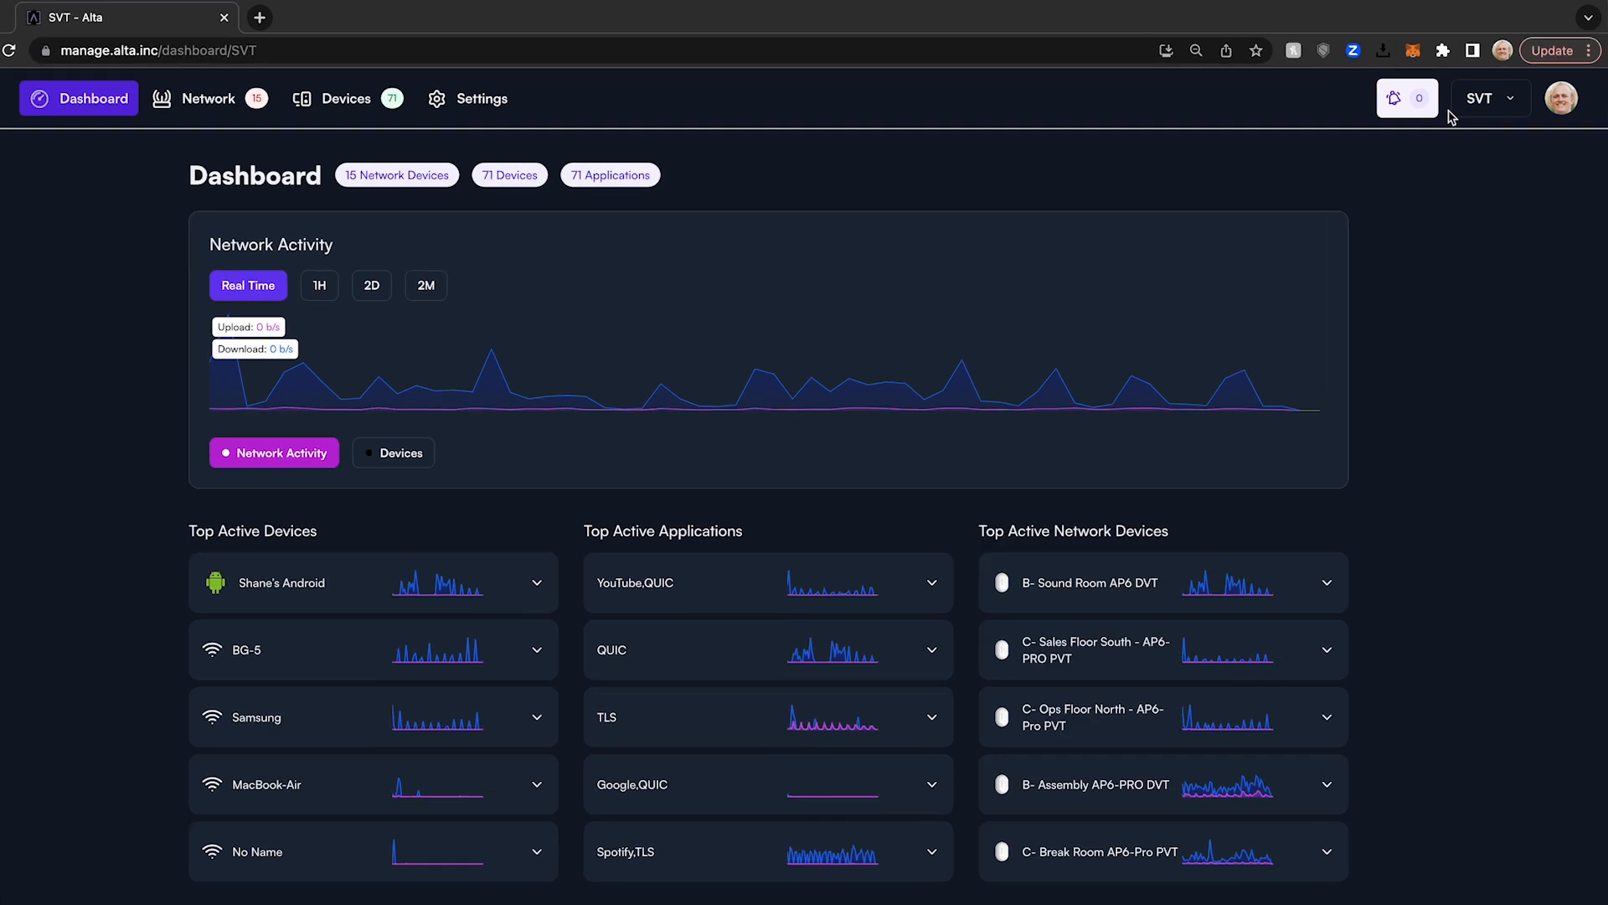
click(1487, 97)
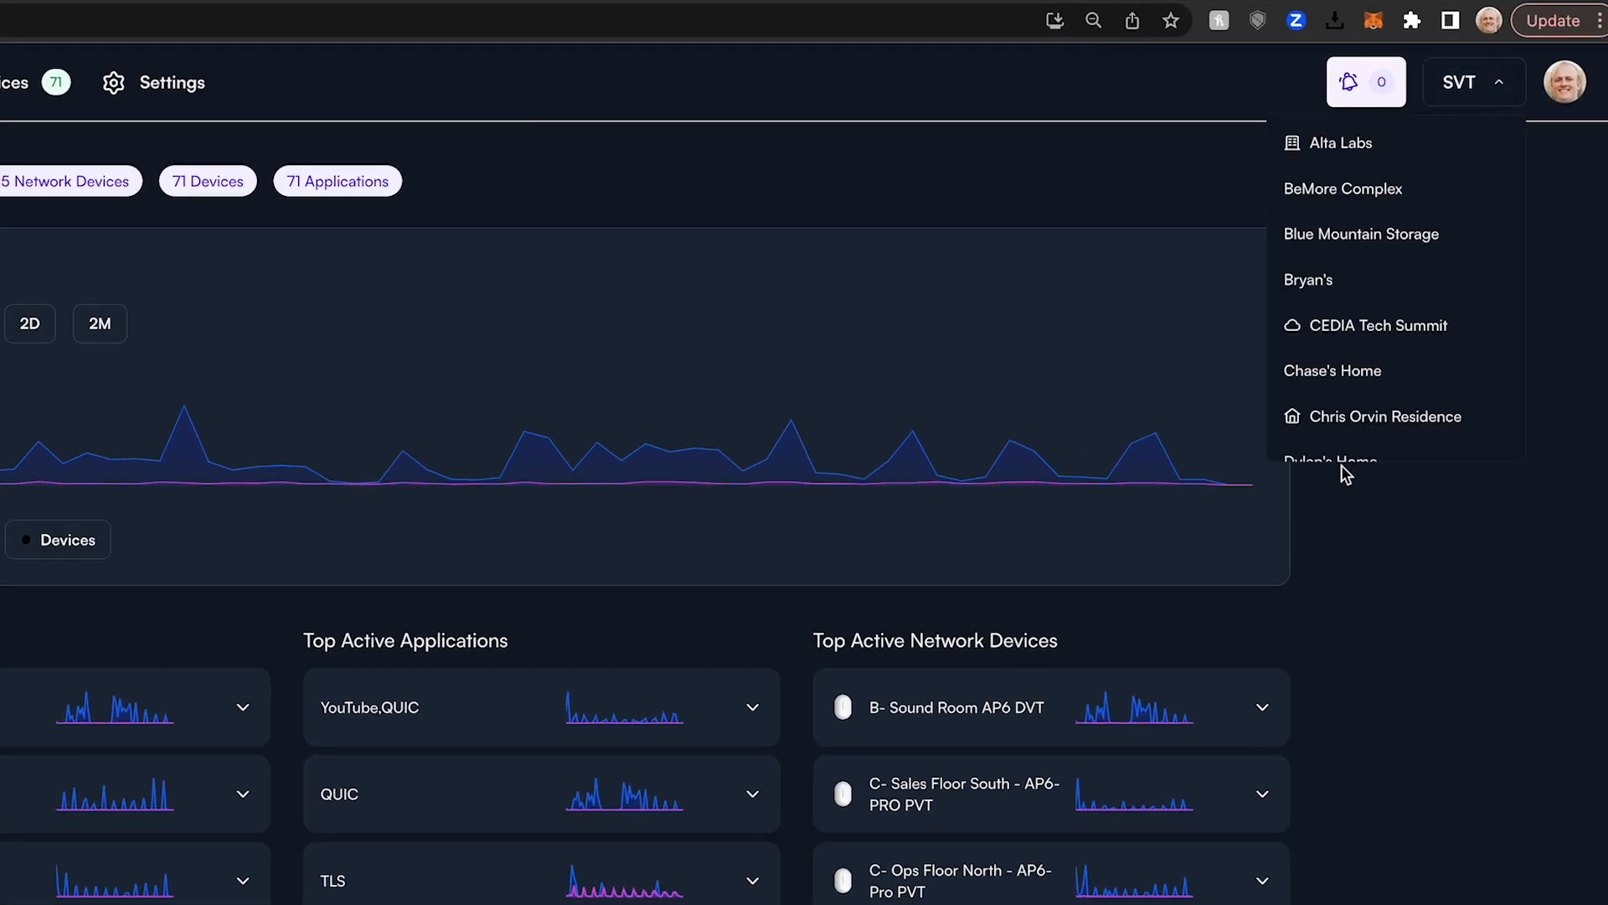
scroll(down, 3)
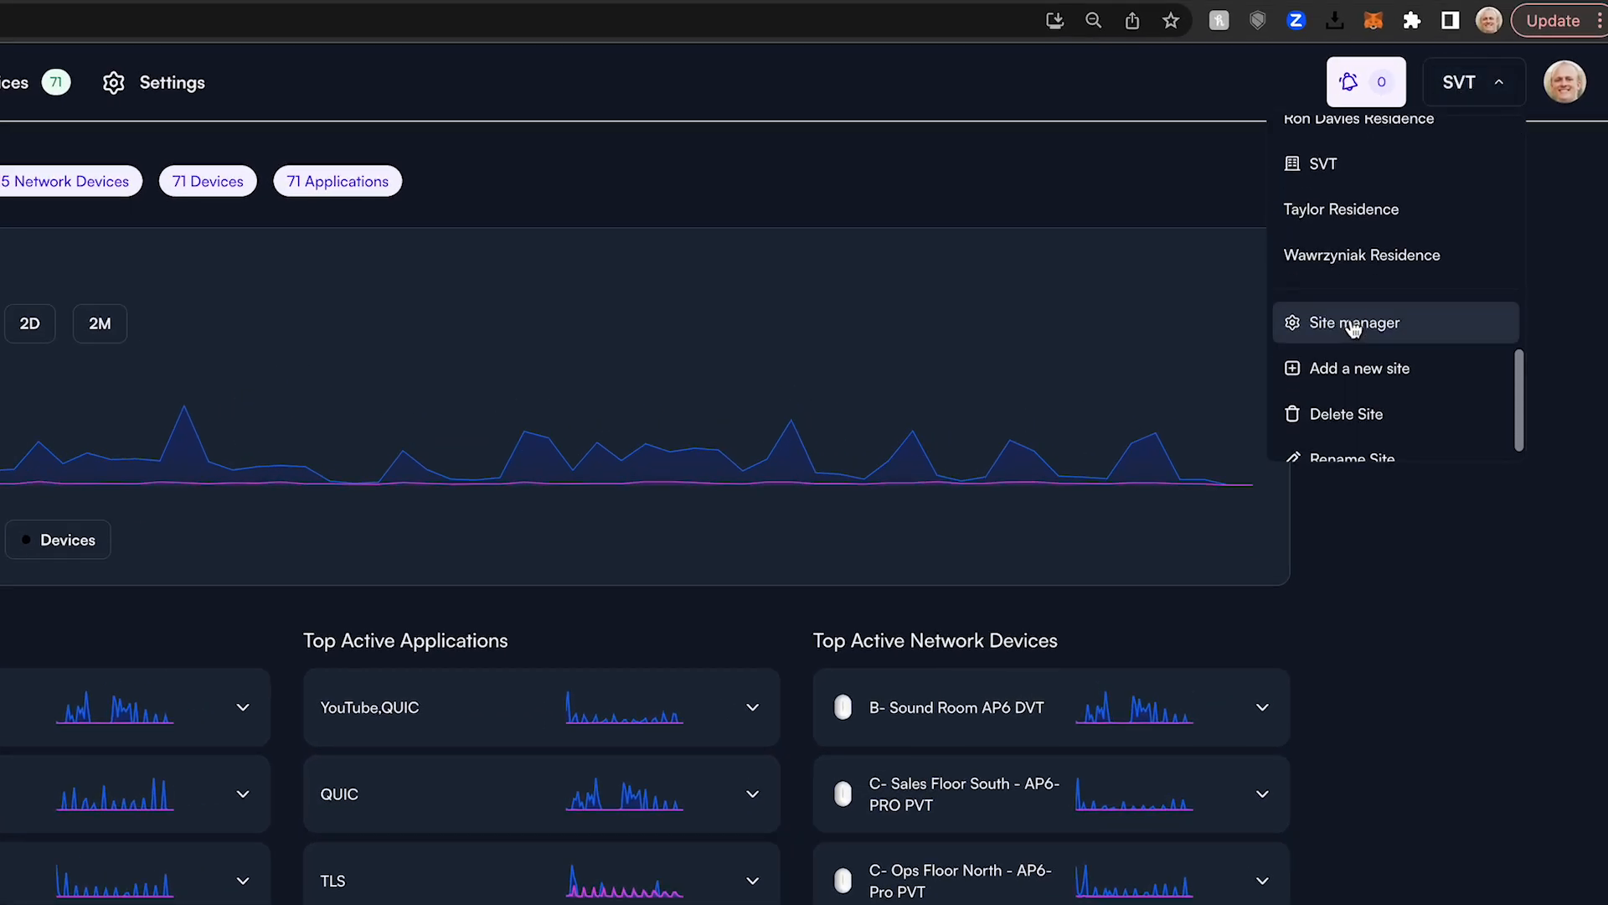
click(1355, 321)
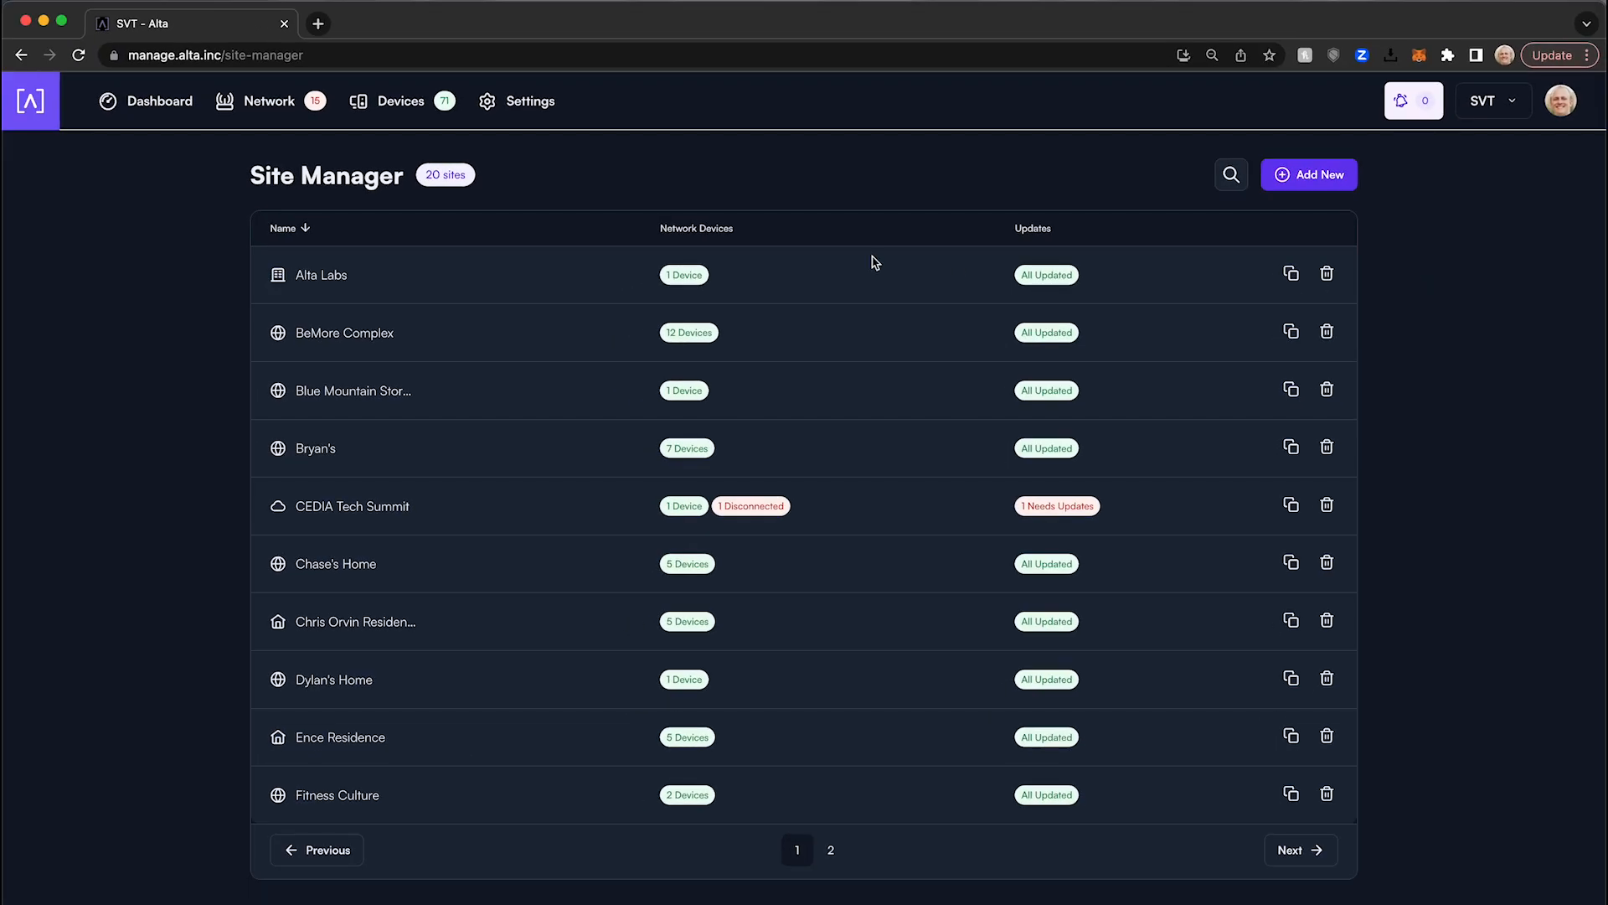
mouse_move(241, 501)
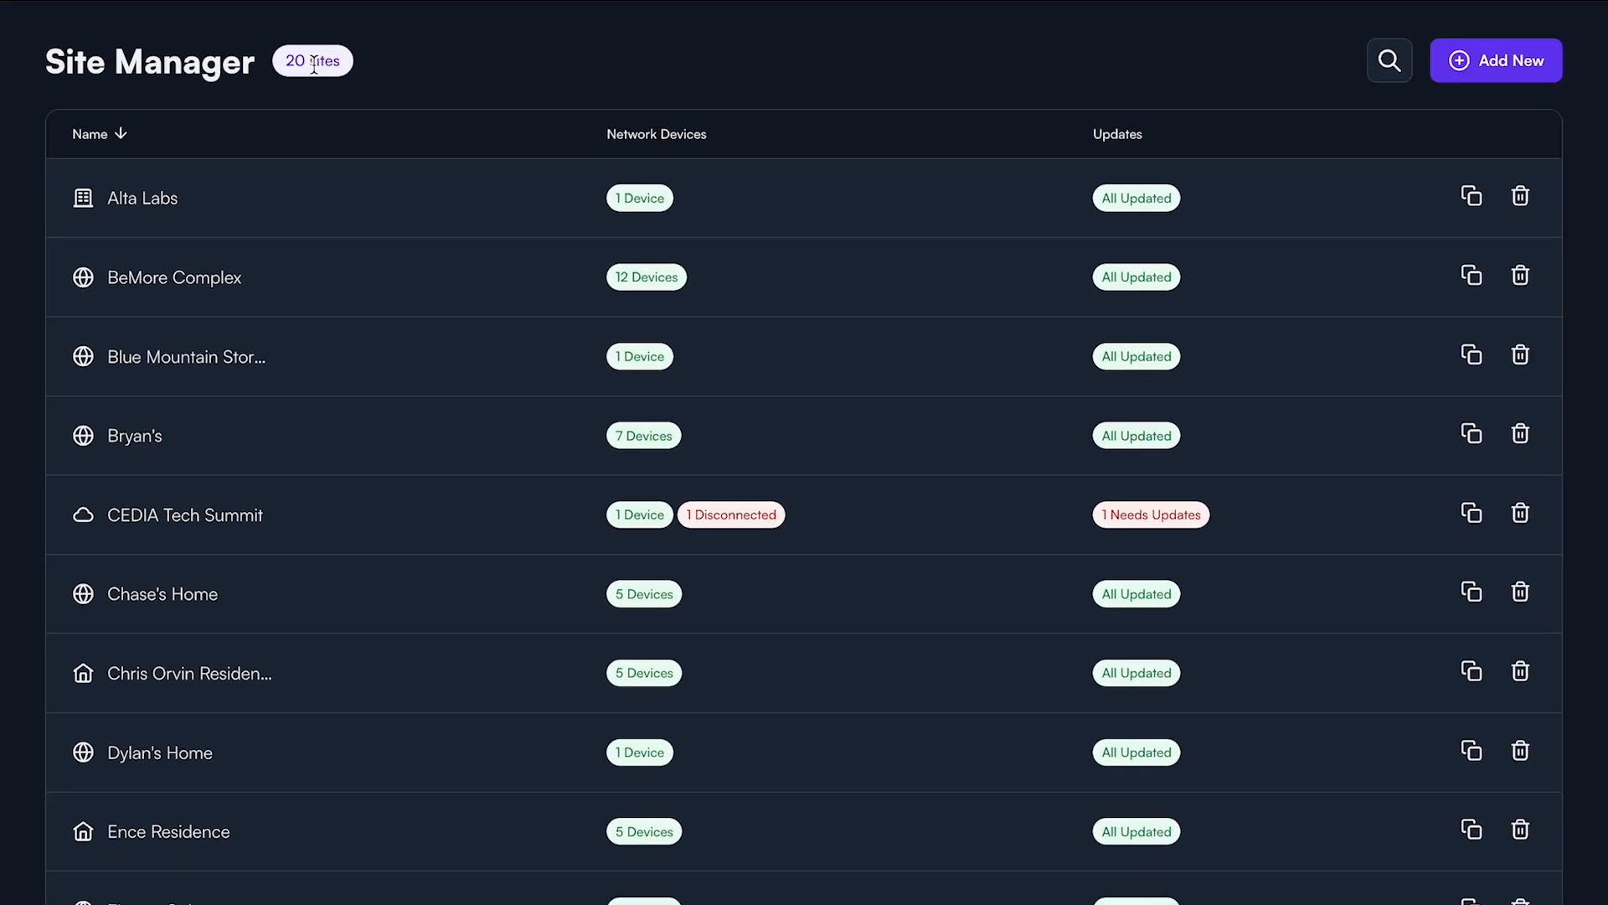
mouse_move(561, 151)
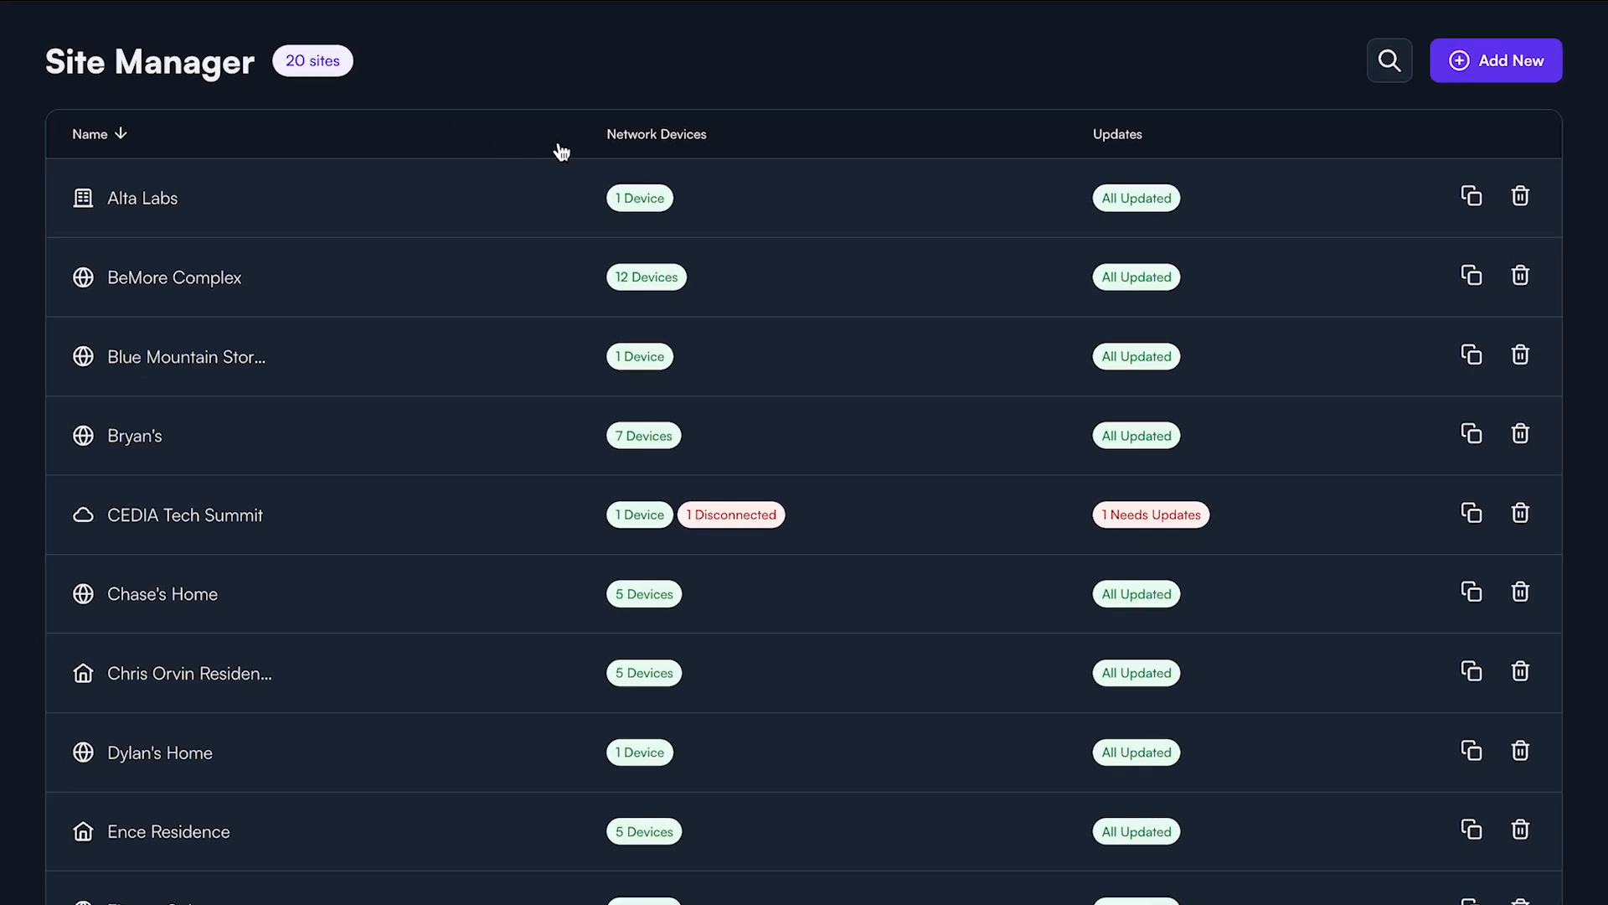
mouse_move(670, 533)
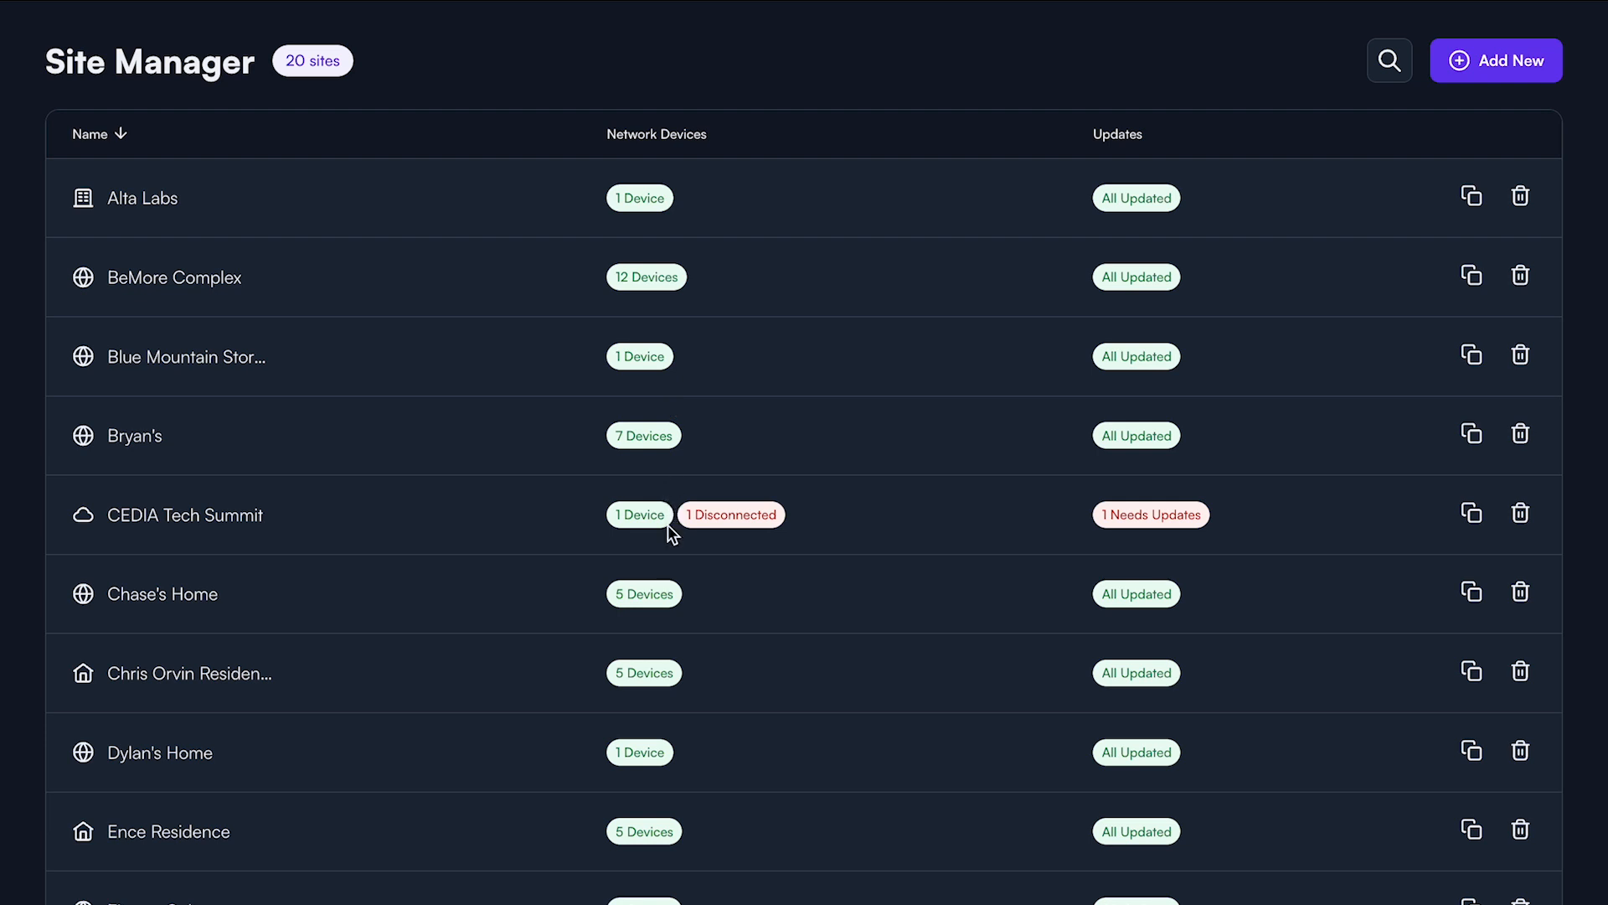
mouse_move(667, 672)
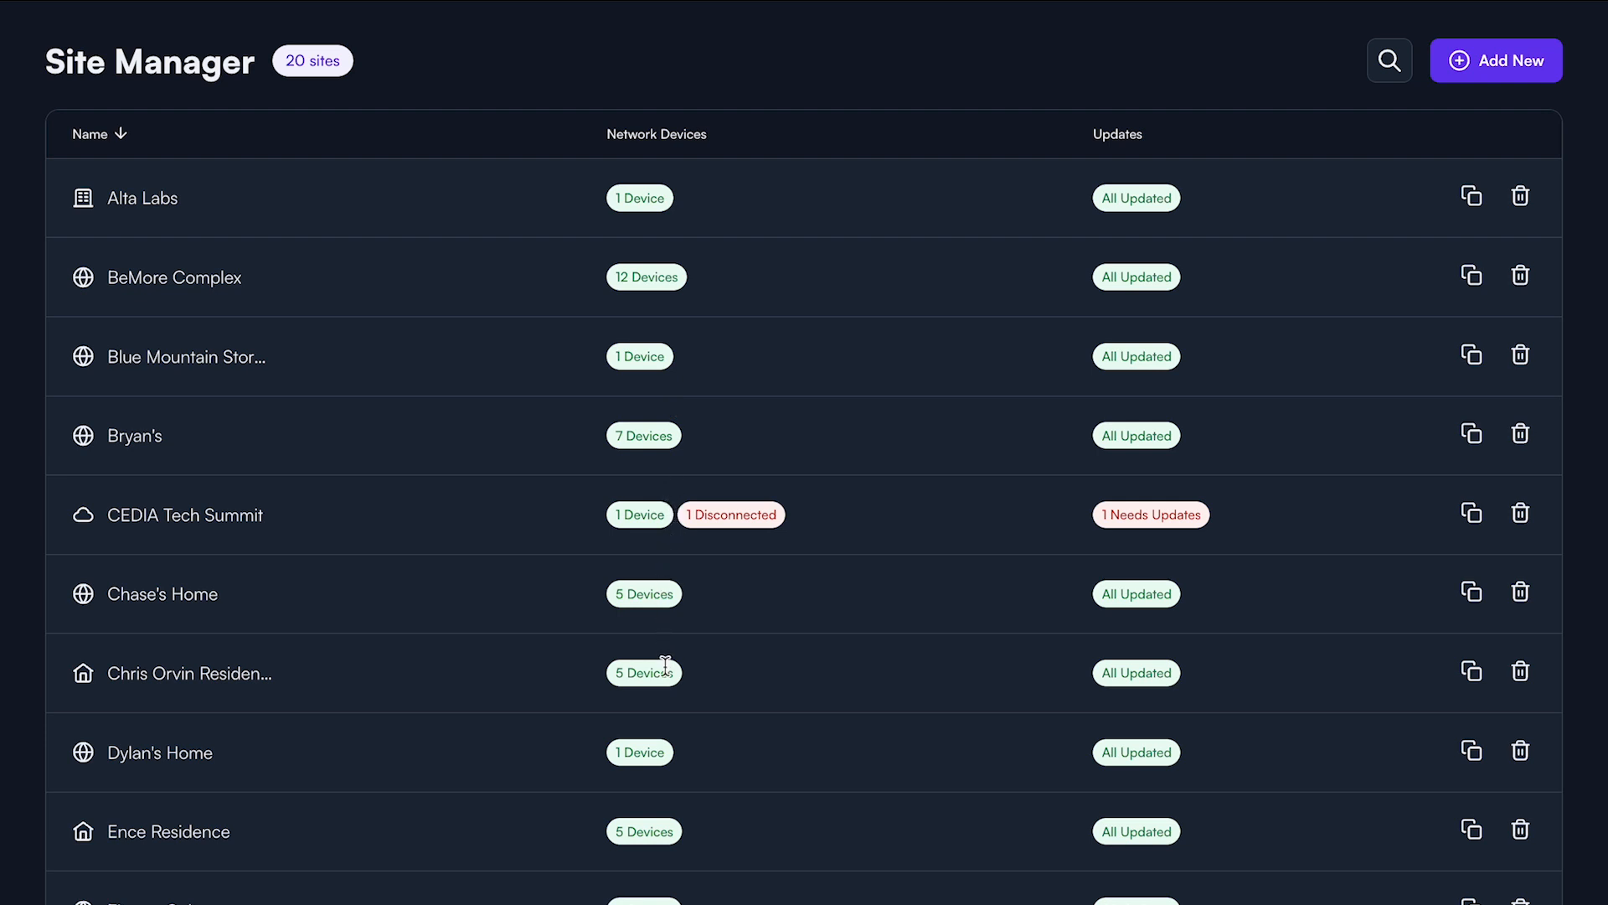
mouse_move(1146, 523)
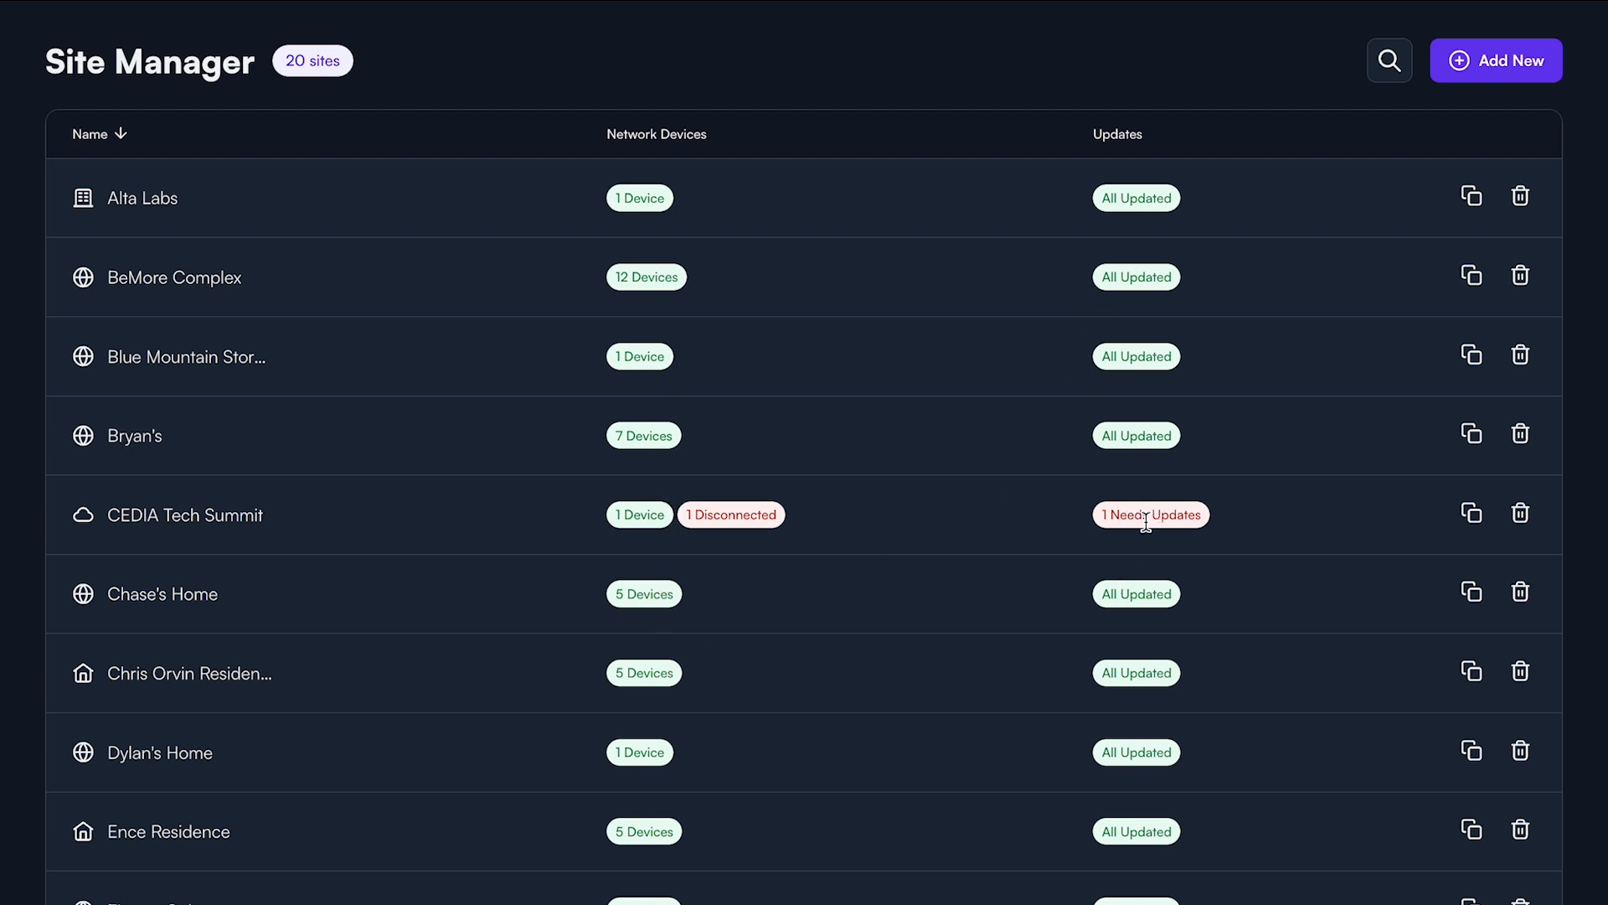
mouse_move(112, 135)
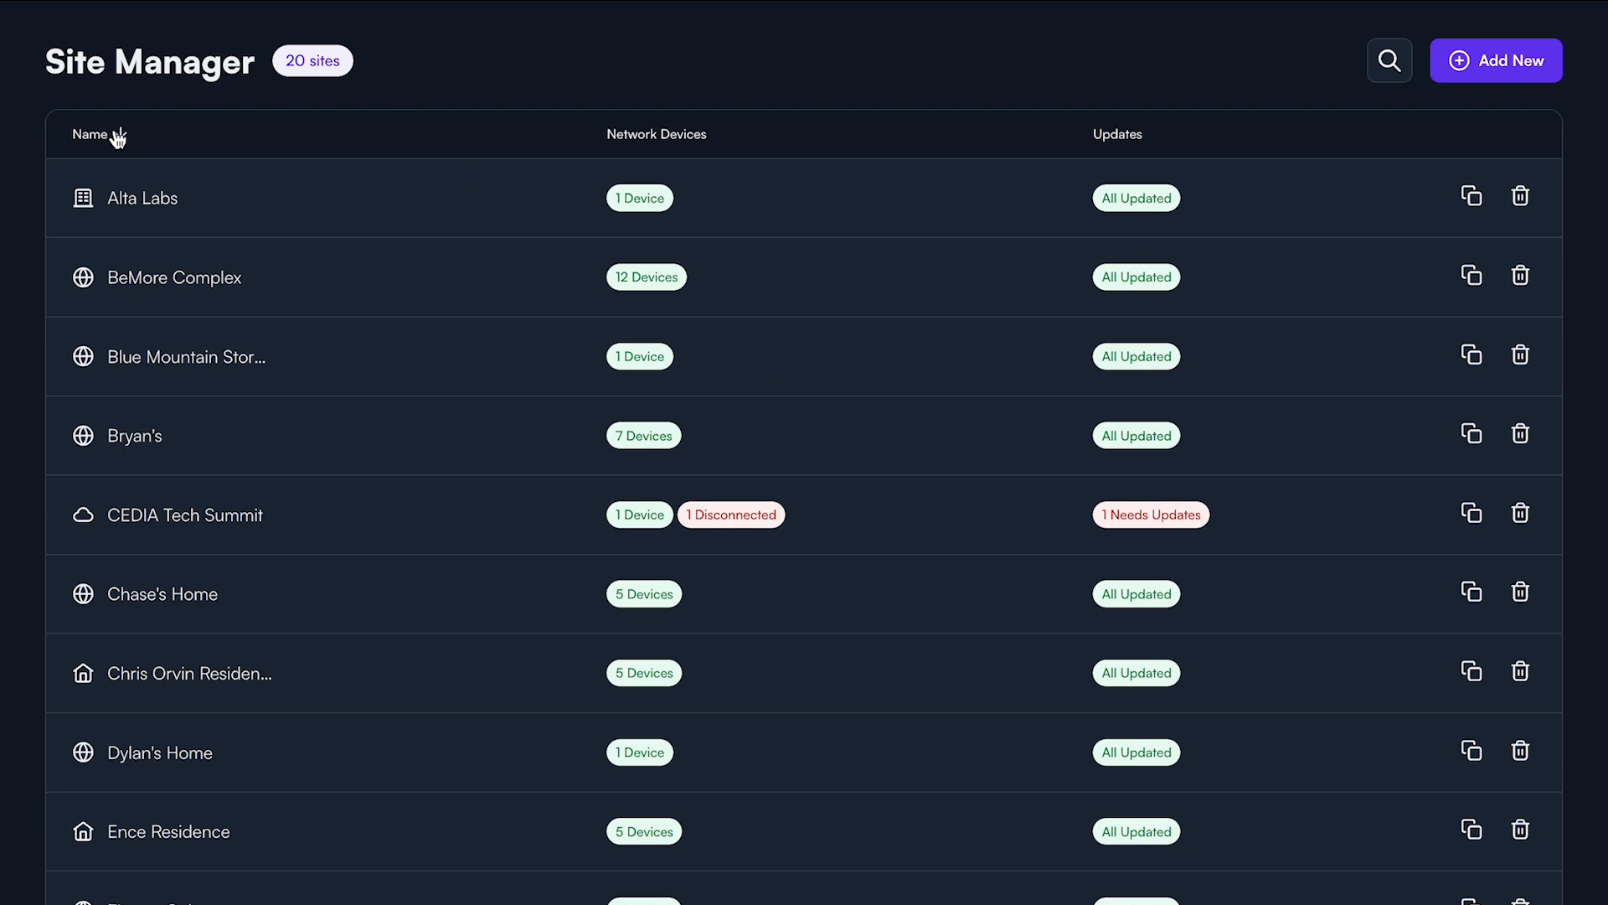
click(91, 134)
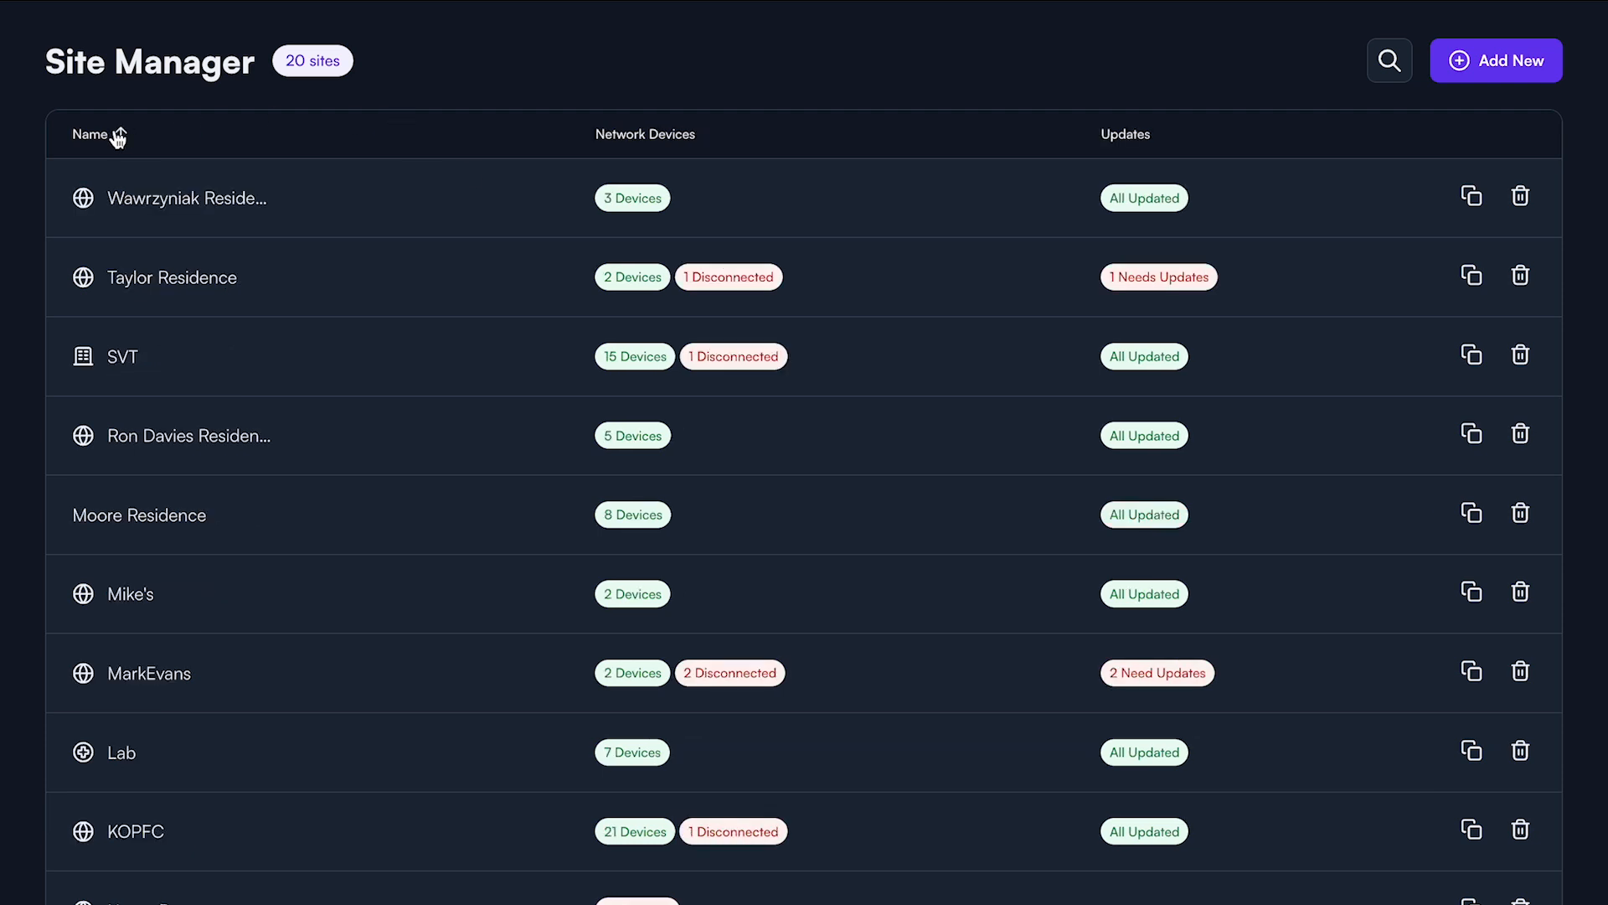
click(645, 134)
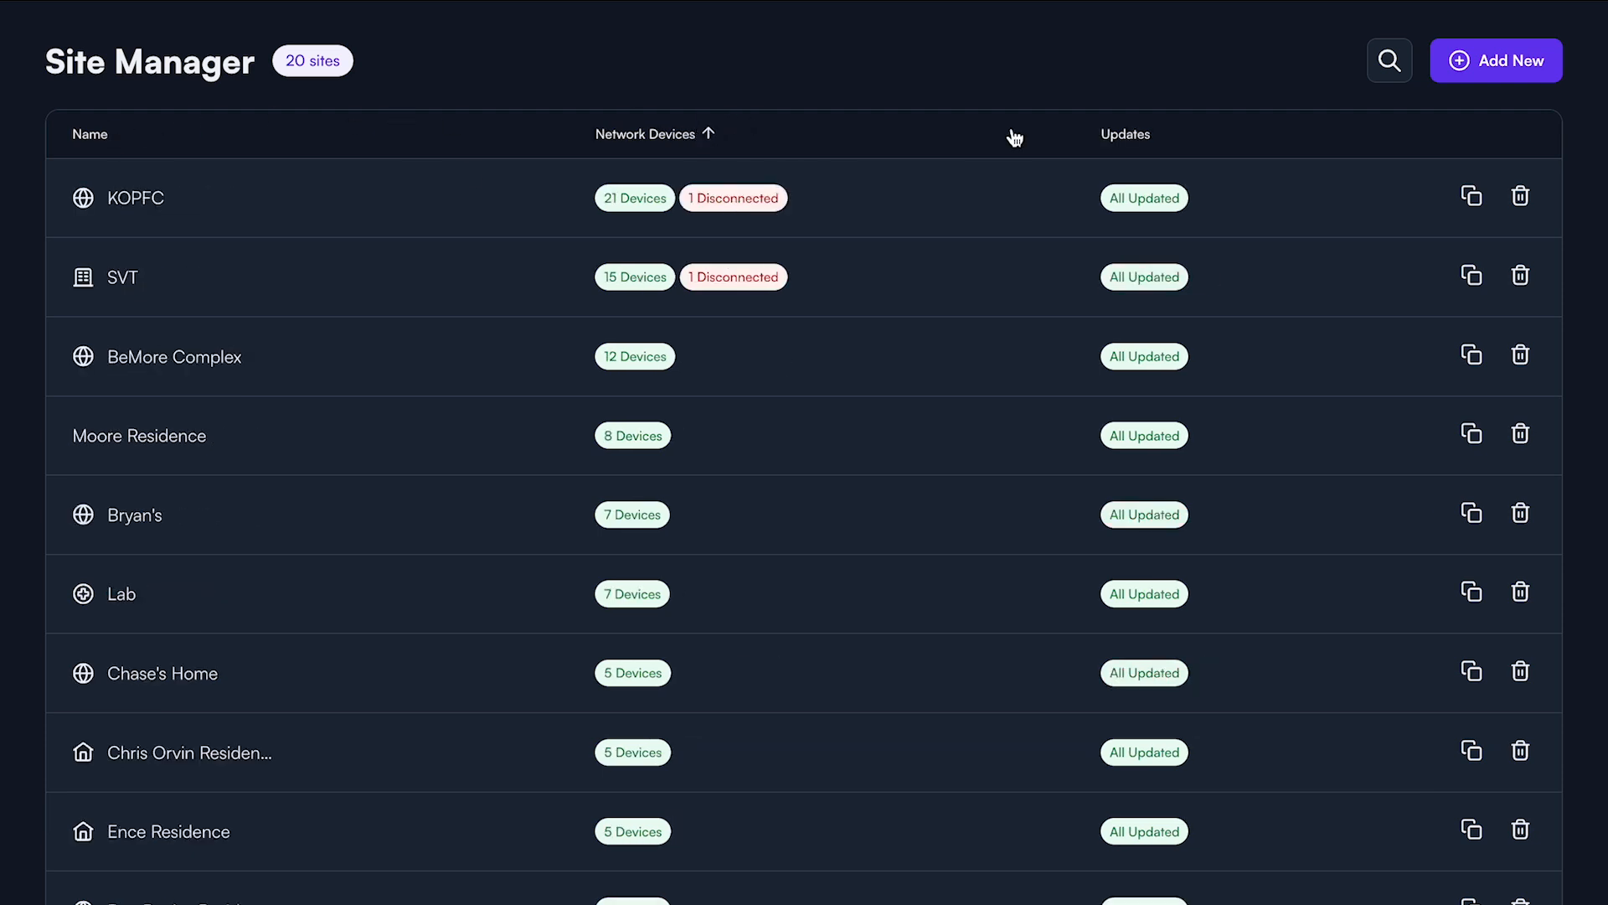
click(1124, 134)
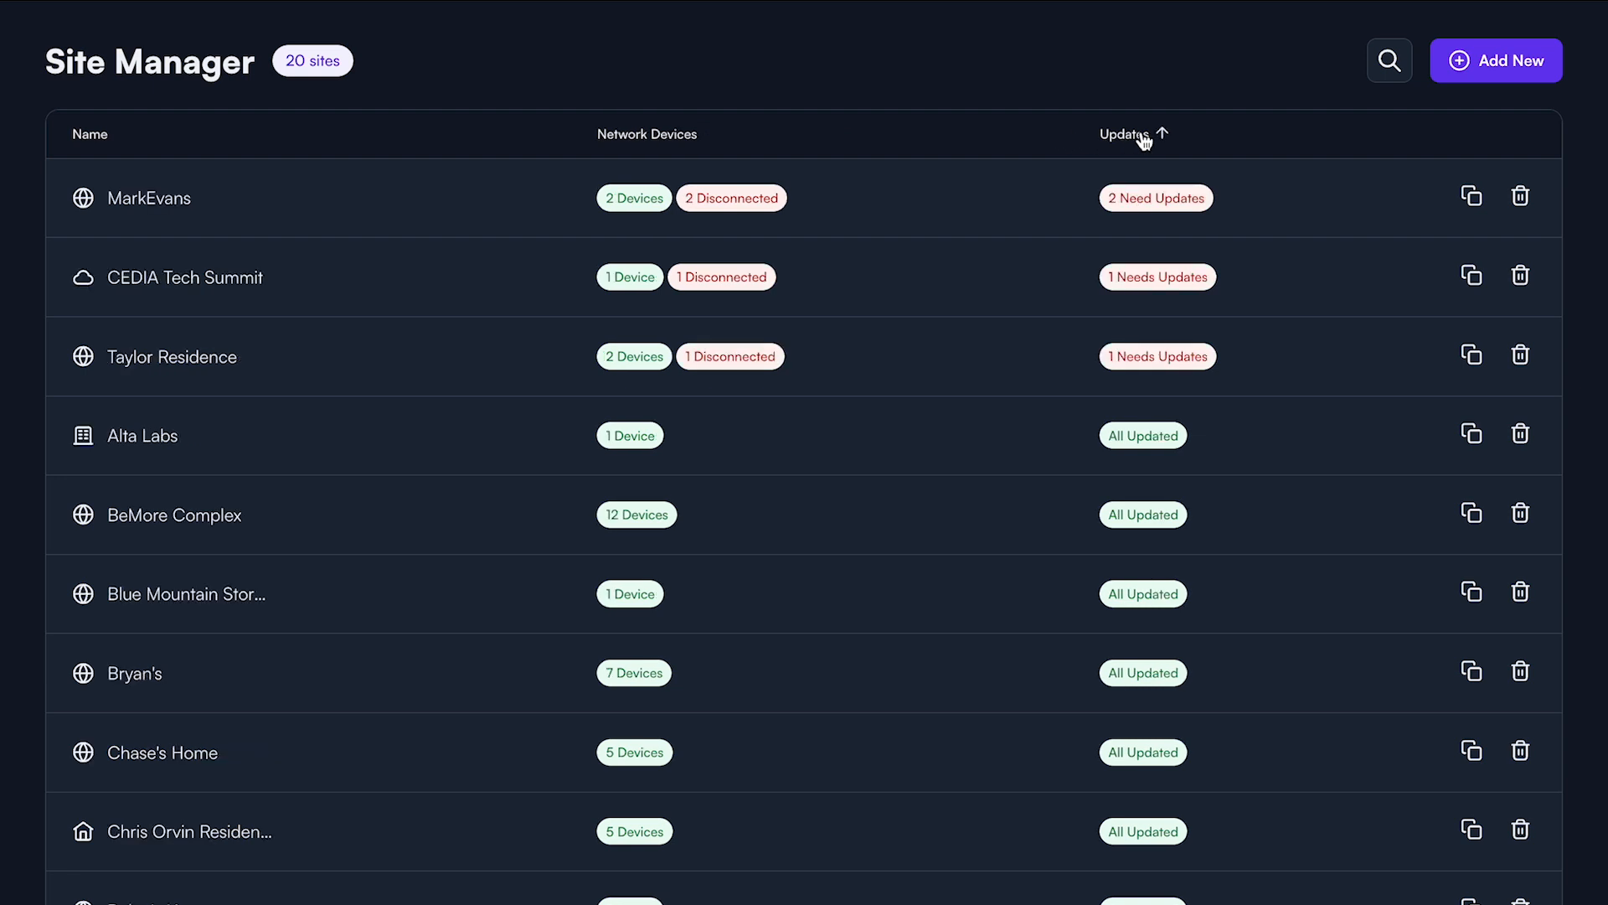
mouse_move(1174, 139)
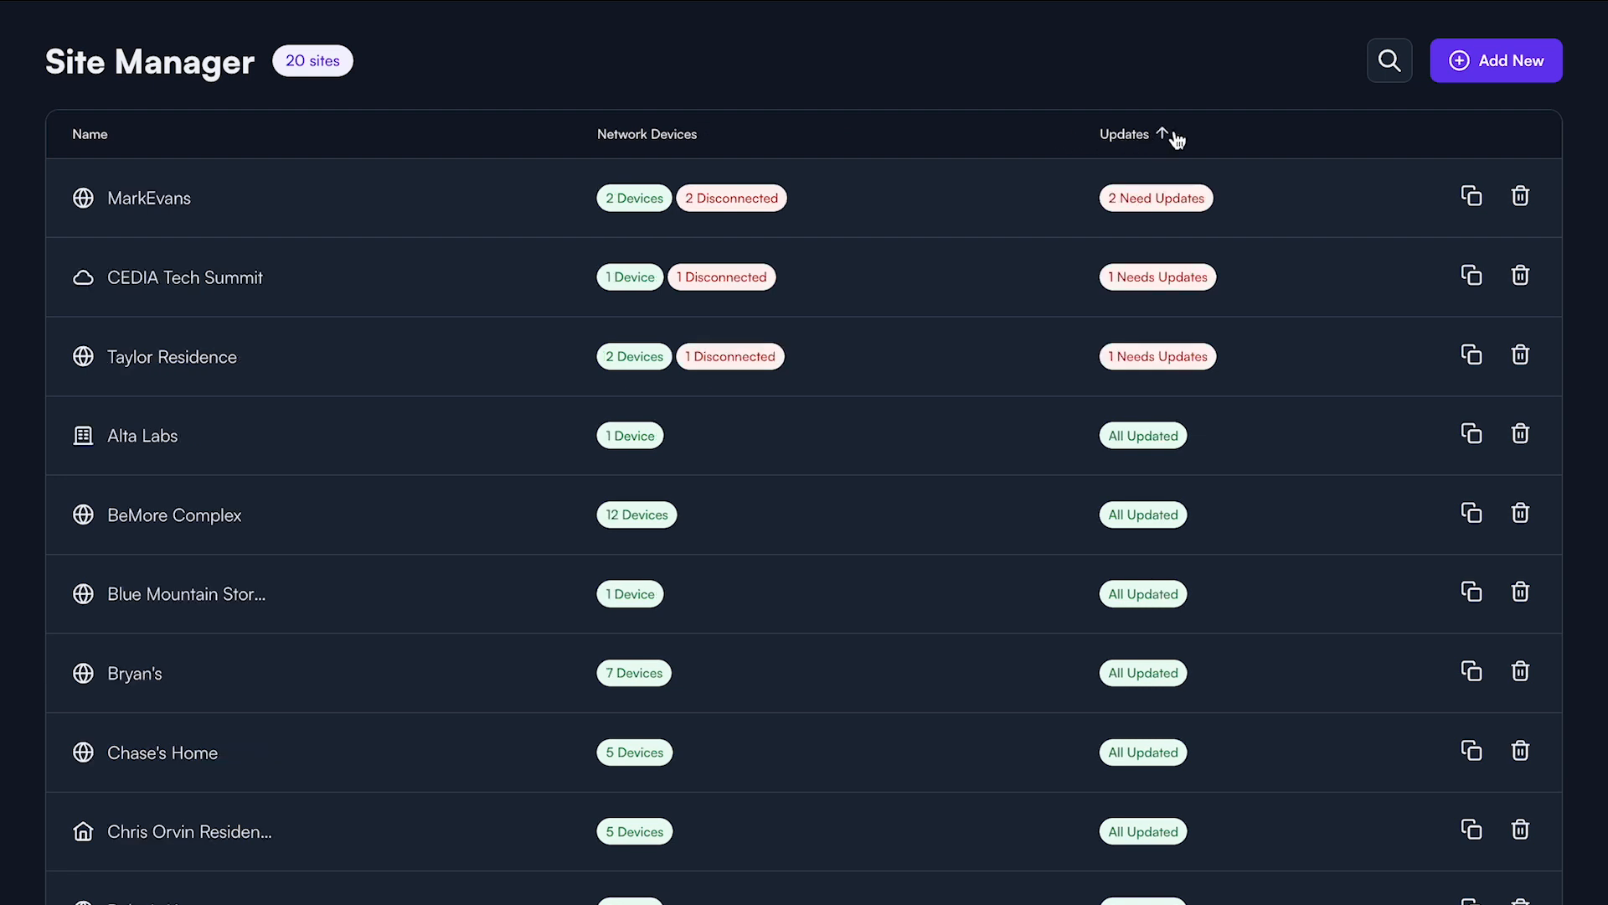
mouse_move(1473, 196)
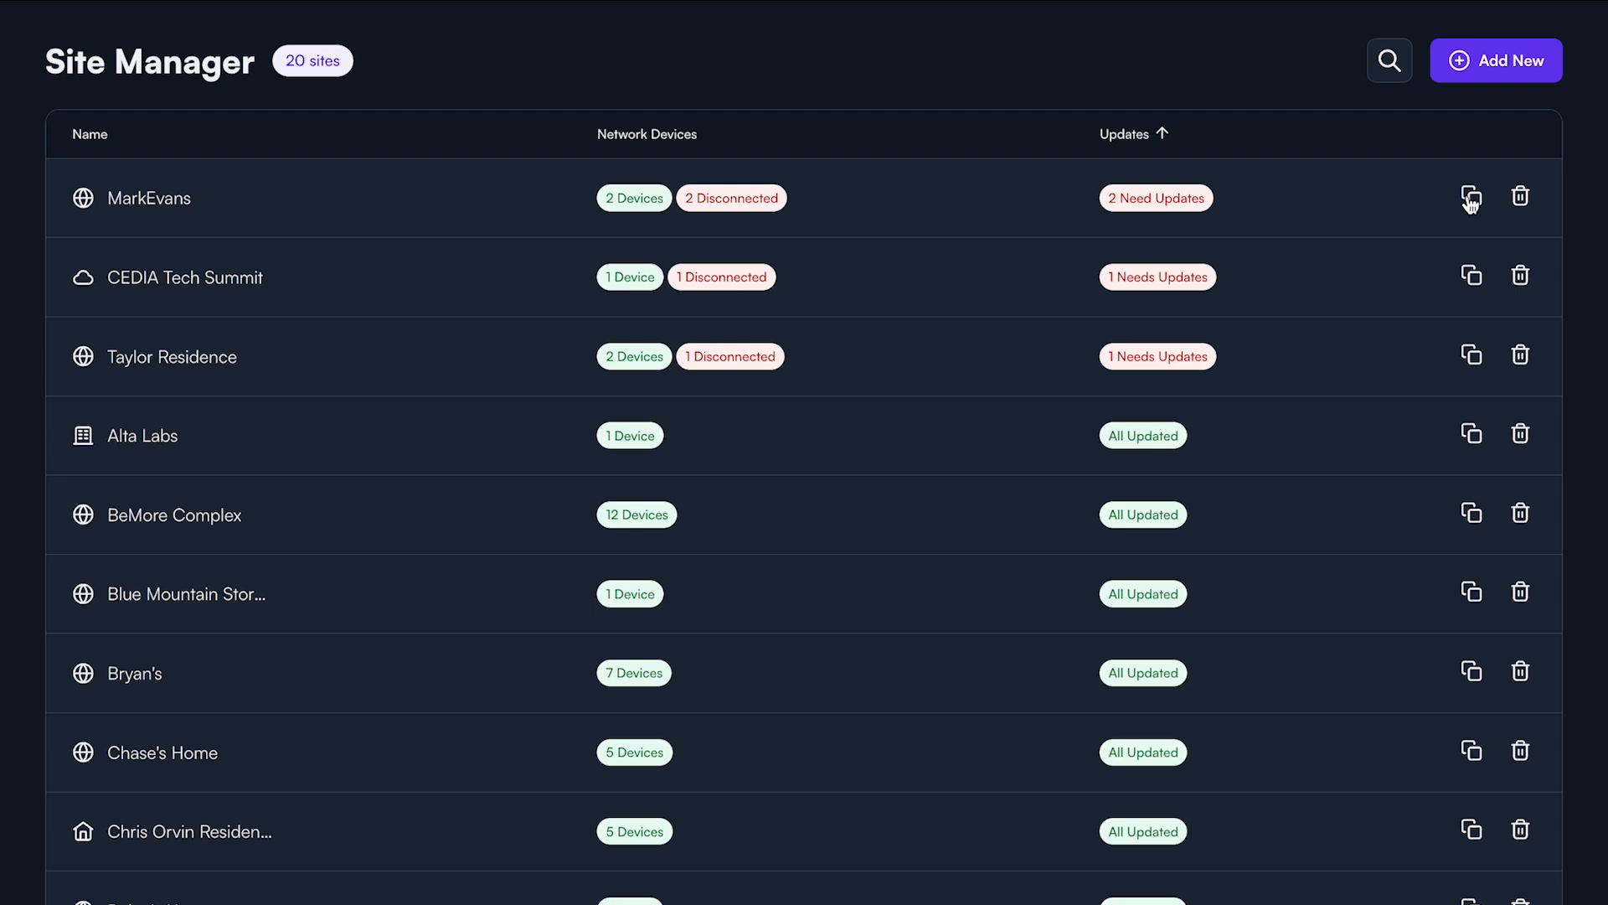
mouse_move(1521, 198)
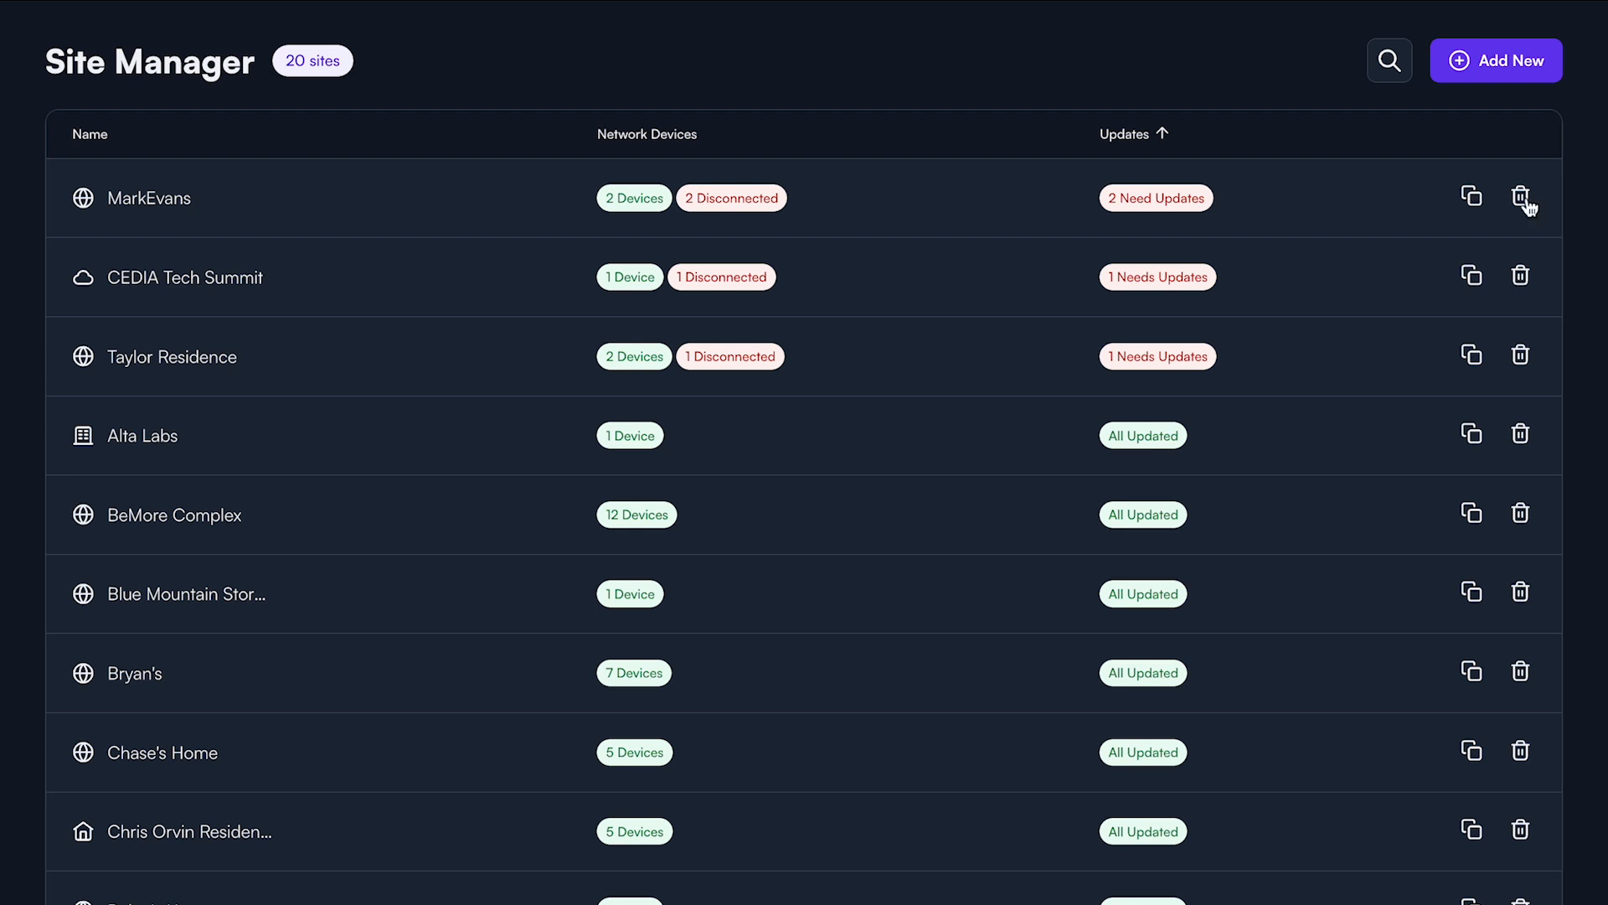